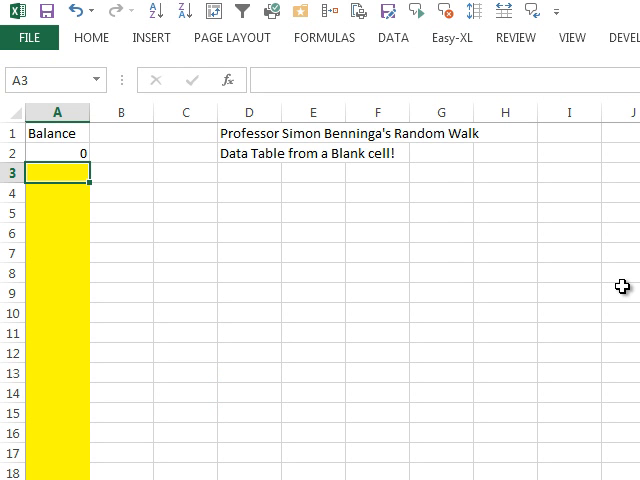
Step: Enter =IF(RAND()>0.5,1,-1)+A2 in A3 and fill it down to A102
type("=IF")
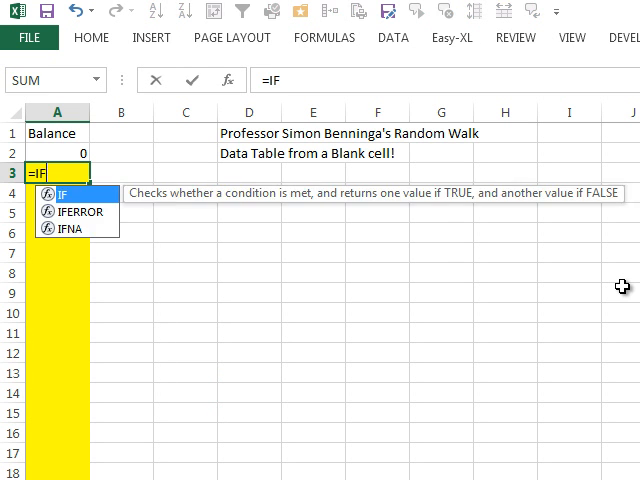
type("(RAND(")
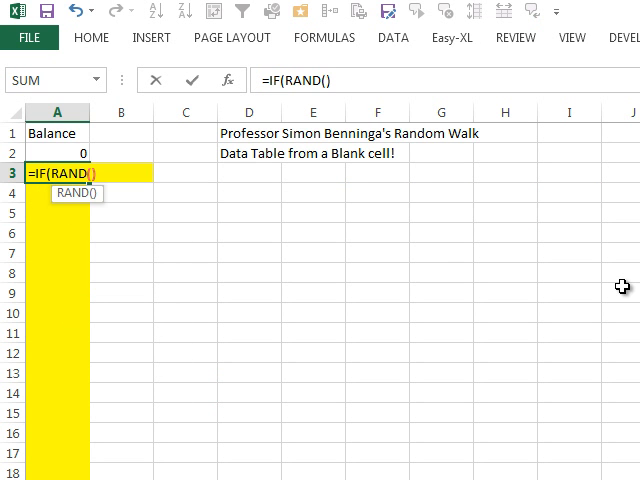
type(">0.")
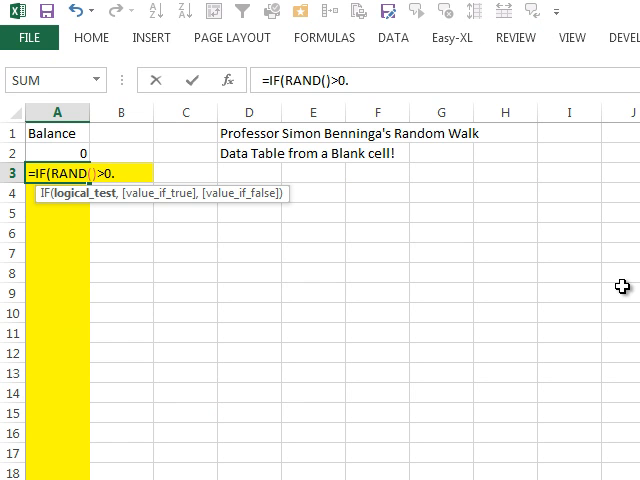
type("5,+")
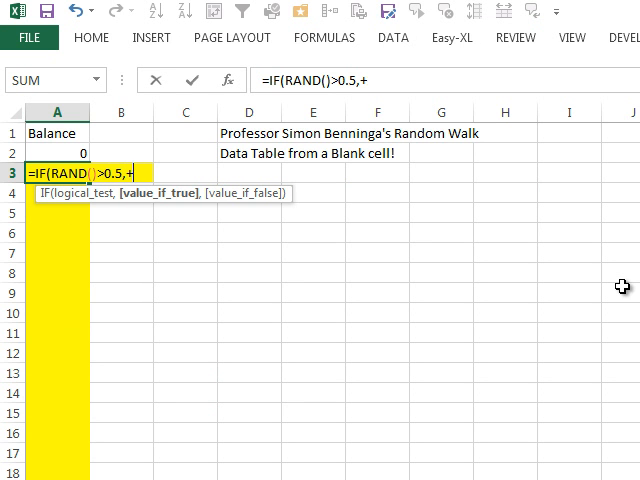
type("1,-1)")
left_click(54, 80)
type("Data")
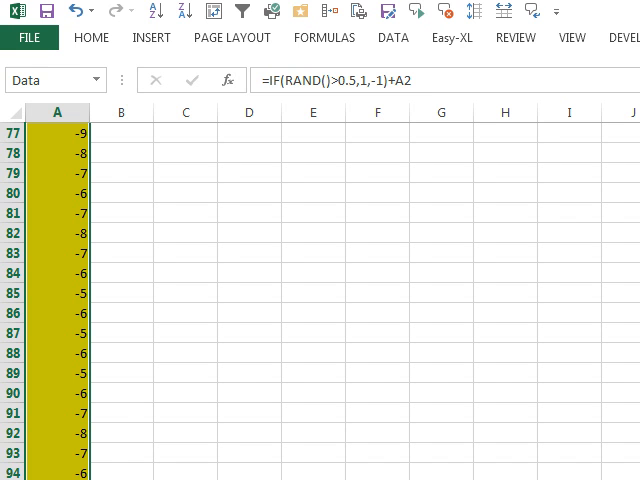
scroll("down", 3)
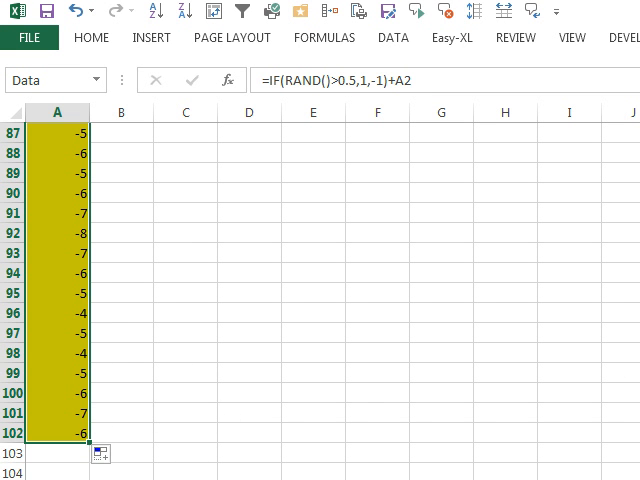
scroll("up", 3)
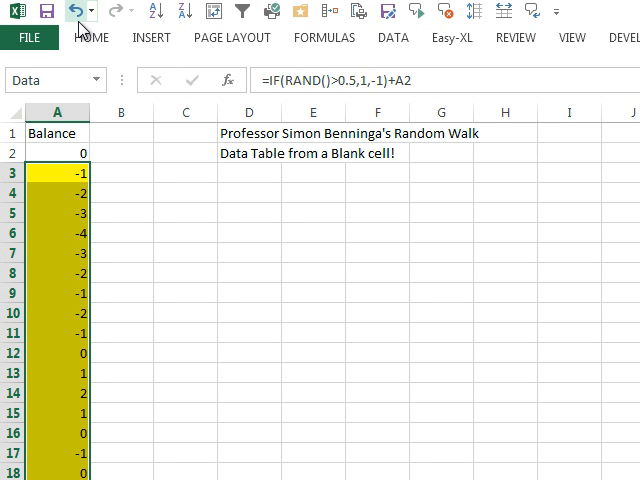
Step: Insert a recommended line chart of the Data range balances
left_click(150, 36)
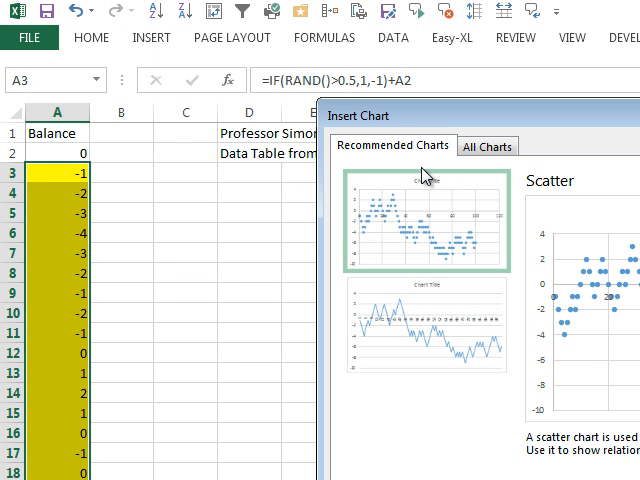
left_click(488, 146)
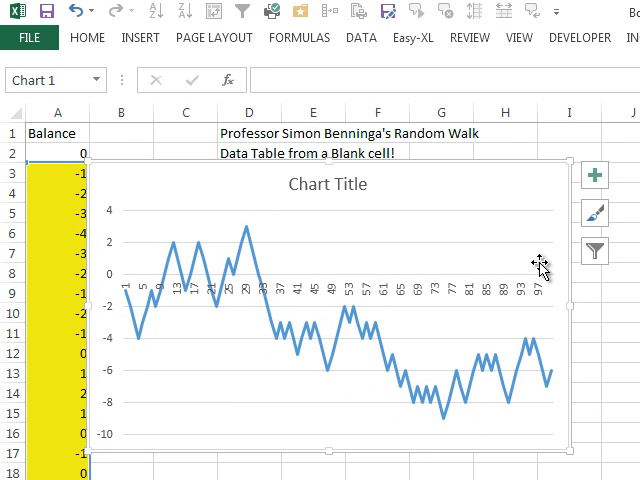
mouse_move(318, 184)
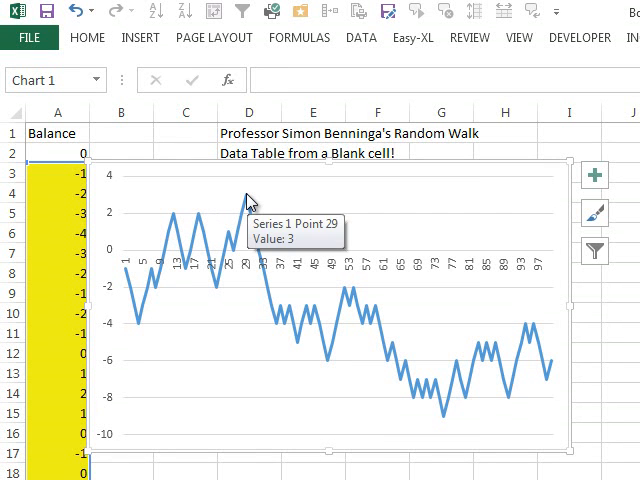
mouse_move(476, 452)
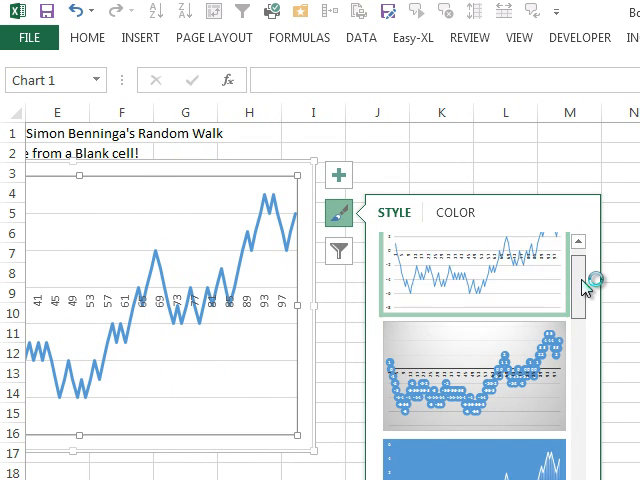
Step: Apply the blue-background, white-line style from the Chart Styles gallery
left_click(480, 380)
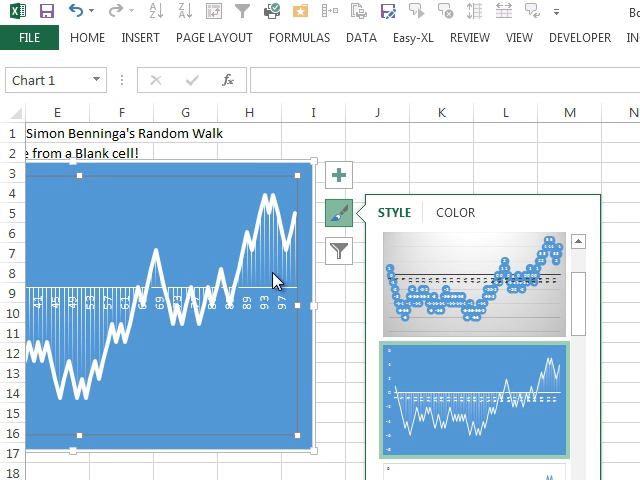
scroll("down", 3)
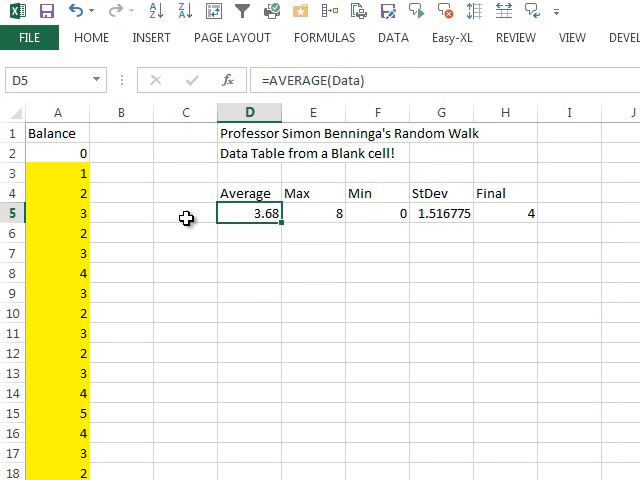
mouse_move(292, 212)
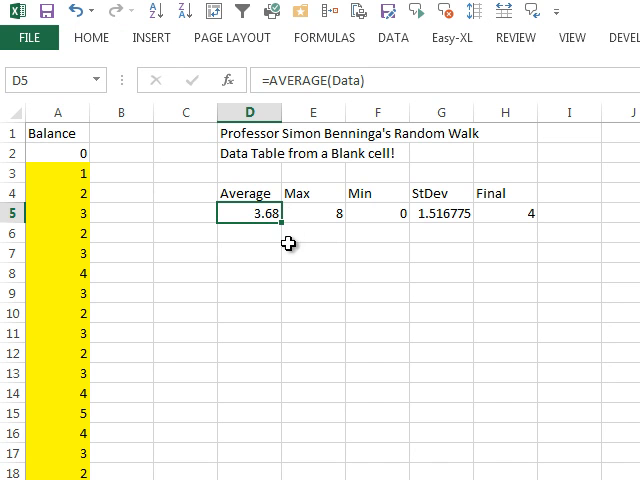
mouse_move(320, 216)
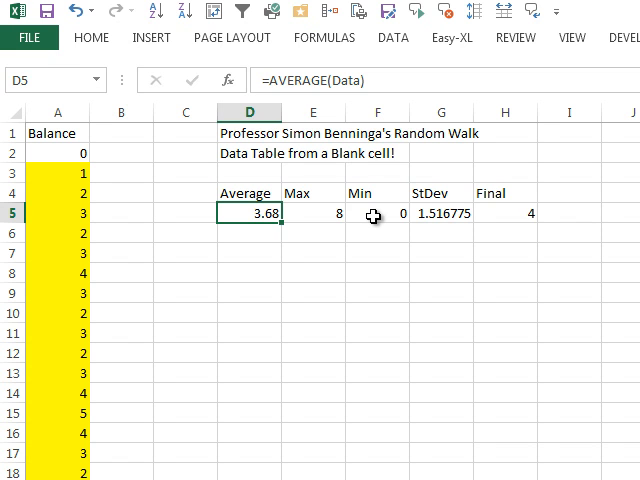
mouse_move(512, 212)
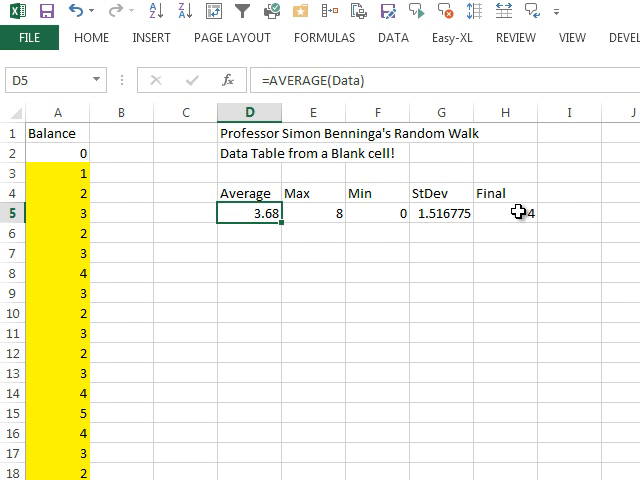
mouse_move(448, 348)
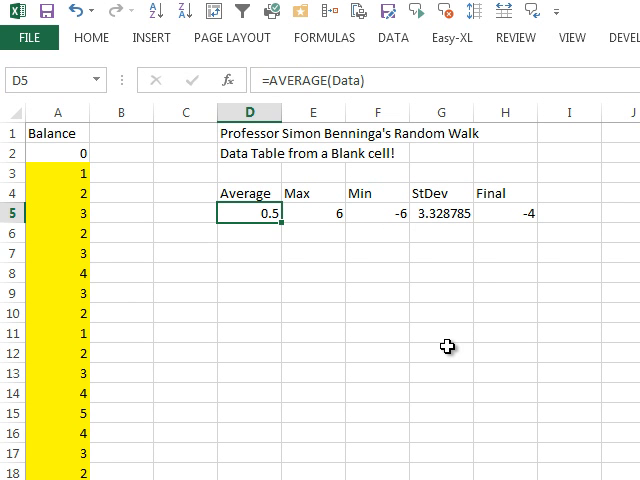
mouse_move(484, 340)
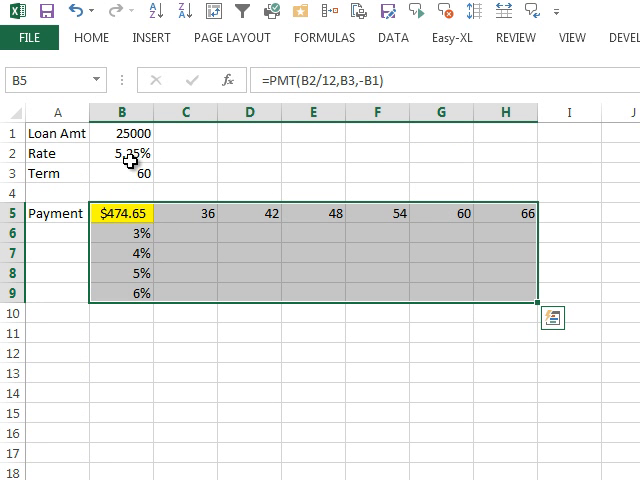
mouse_move(138, 218)
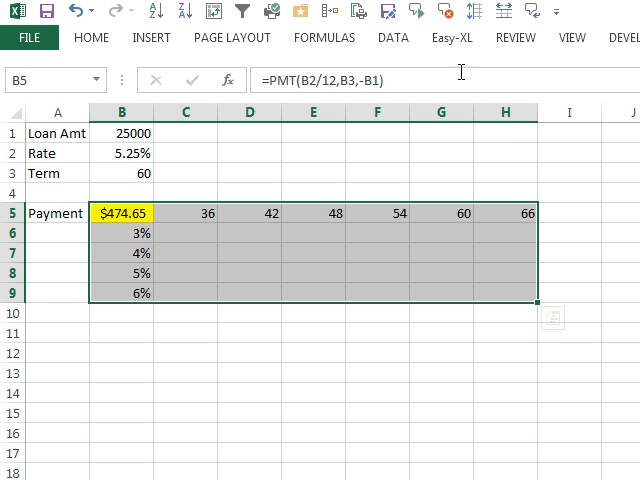
Step: Build the two-way data table on B5:H9 with row input $B$3 and column input $B$2
left_click(392, 36)
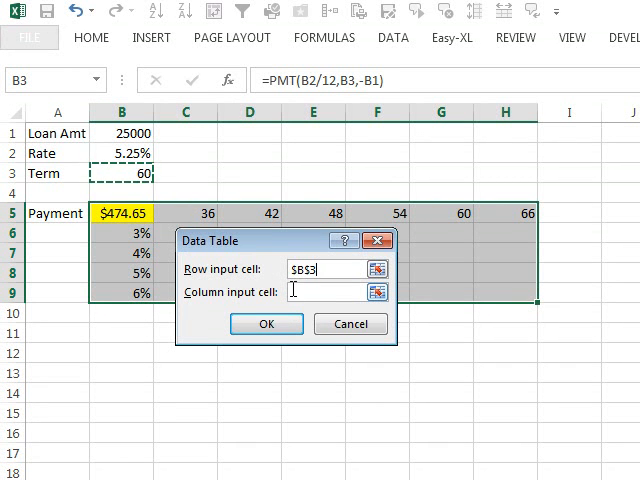
type("$B$2")
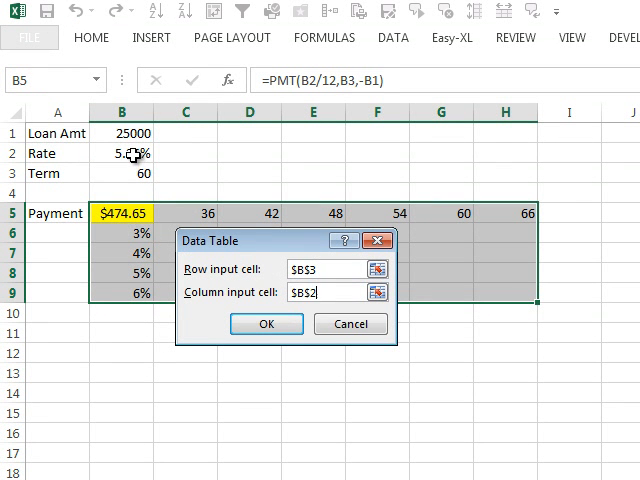
left_click(264, 324)
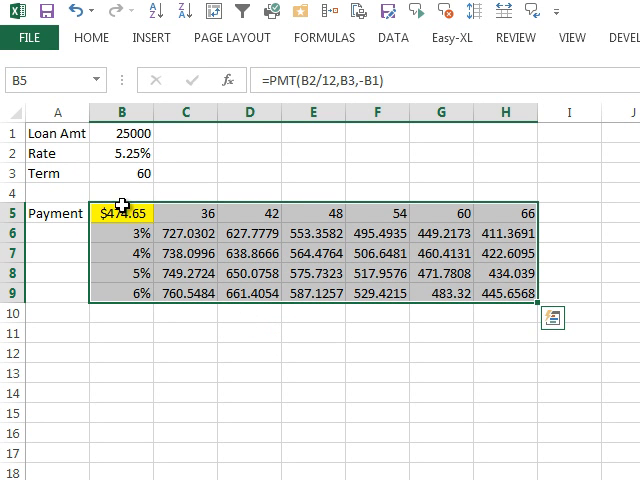
mouse_move(204, 278)
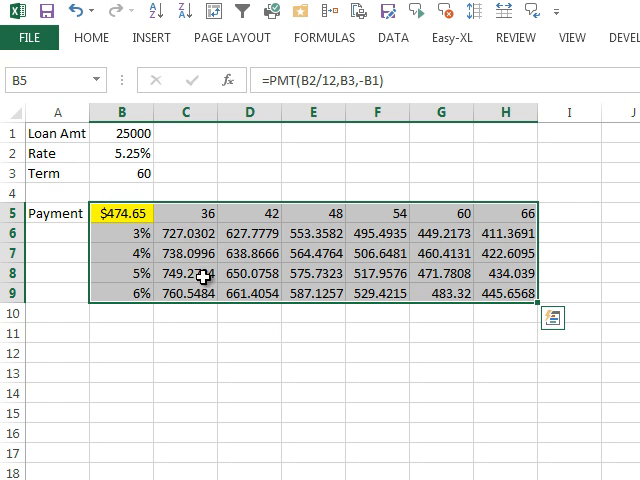
mouse_move(332, 302)
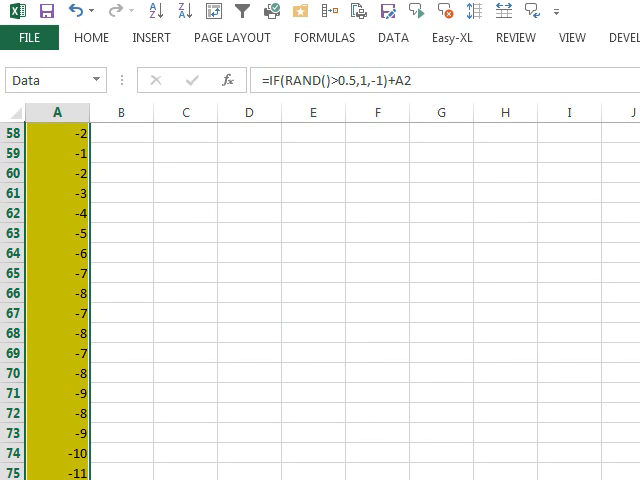
Step: Select the block from C5 through column H under the summary statistics
scroll("up", 3)
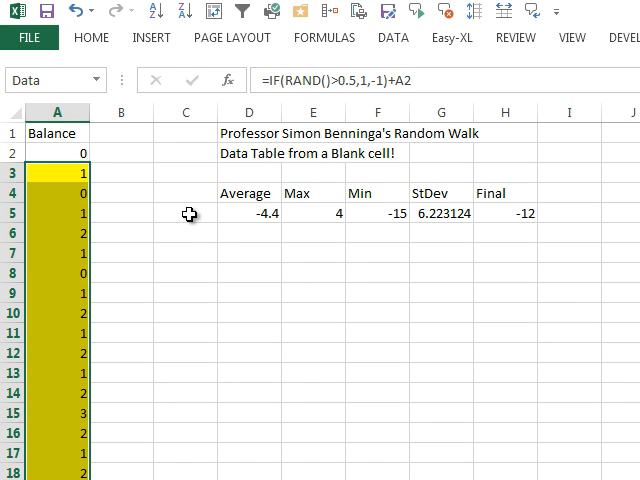
left_click(188, 214)
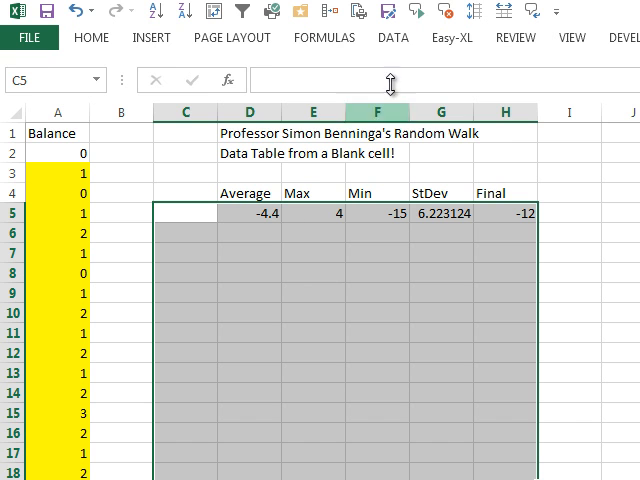
Step: Run a one-way data table with blank cell $I$8 as column input to generate the trials
left_click(392, 36)
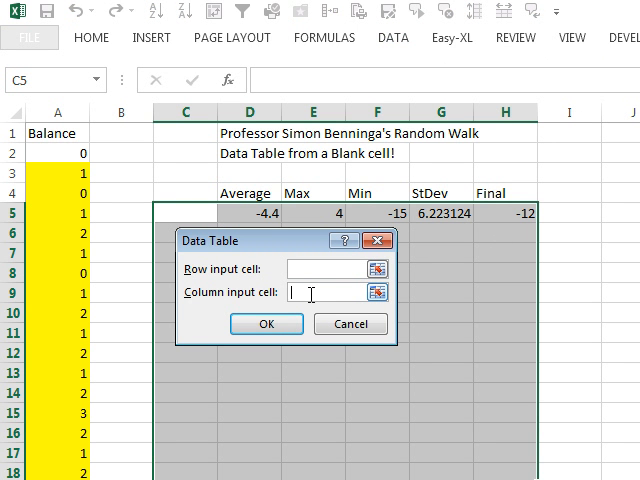
left_click(568, 278)
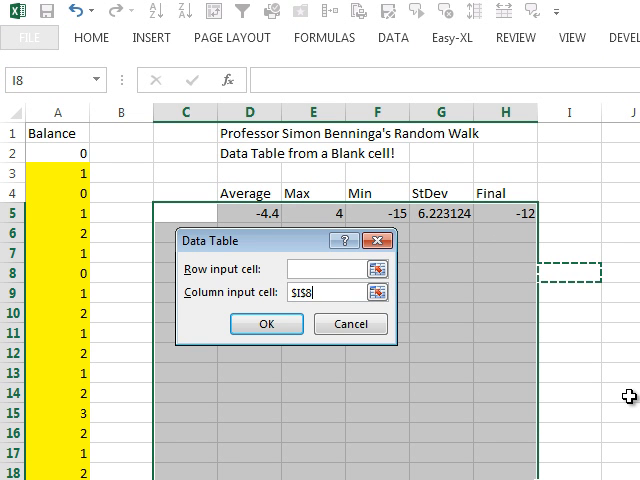
left_click(266, 324)
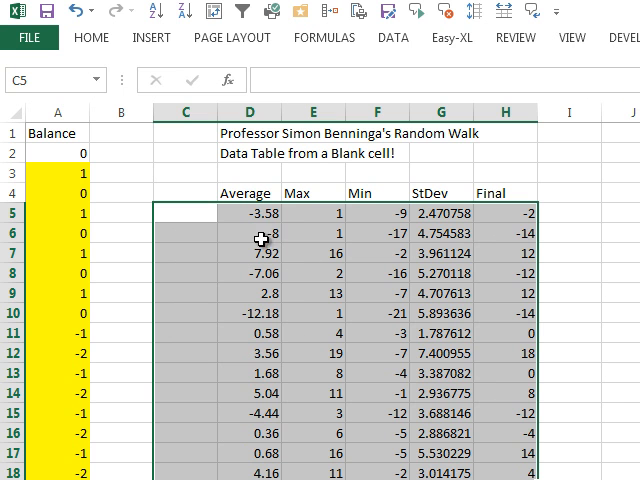
mouse_move(512, 240)
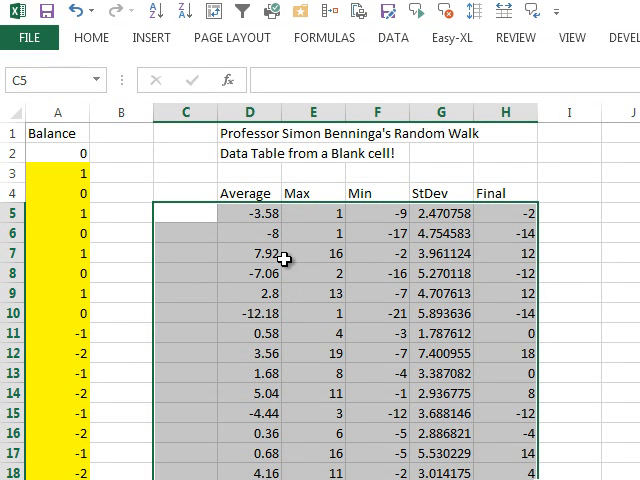
mouse_move(308, 462)
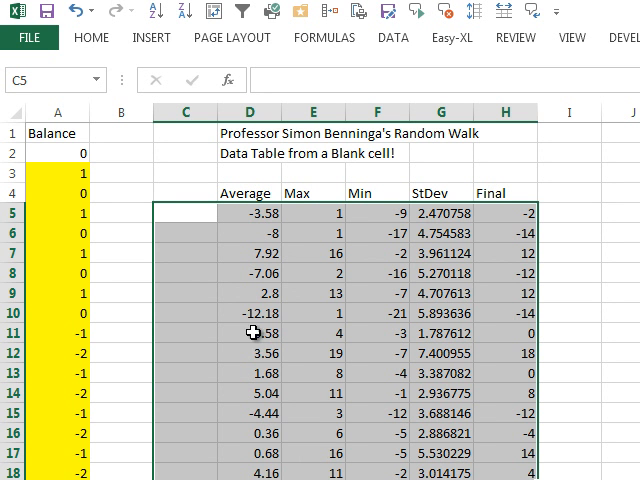
mouse_move(204, 216)
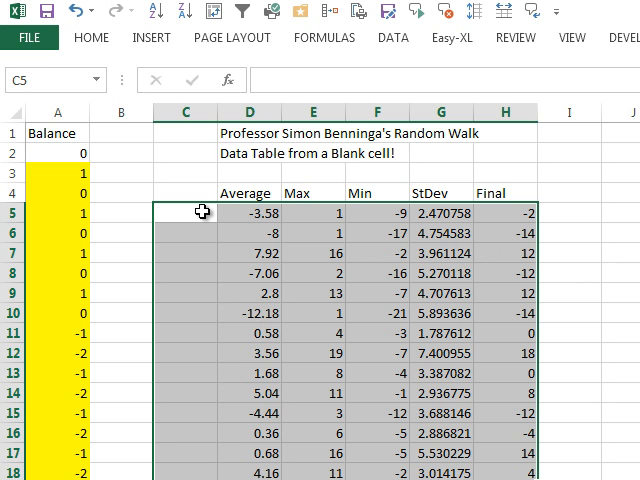